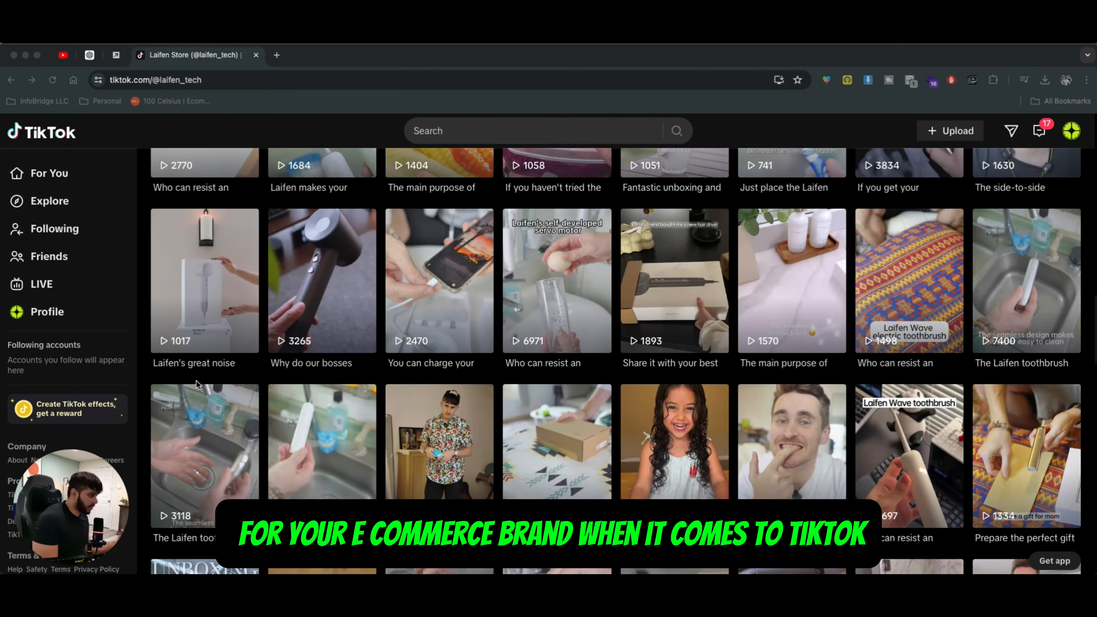
pyautogui.moveTo(233, 342)
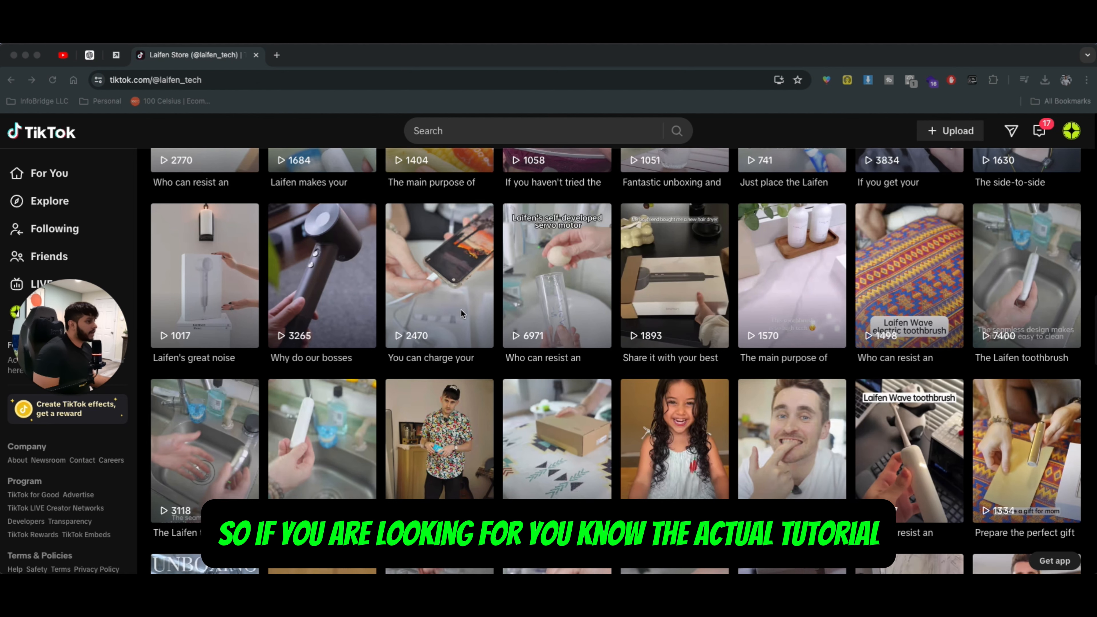
# Step: Scroll down through the laifen_tech video grid to older posts, then back up toward the pinned videos
pyautogui.scroll(-3)
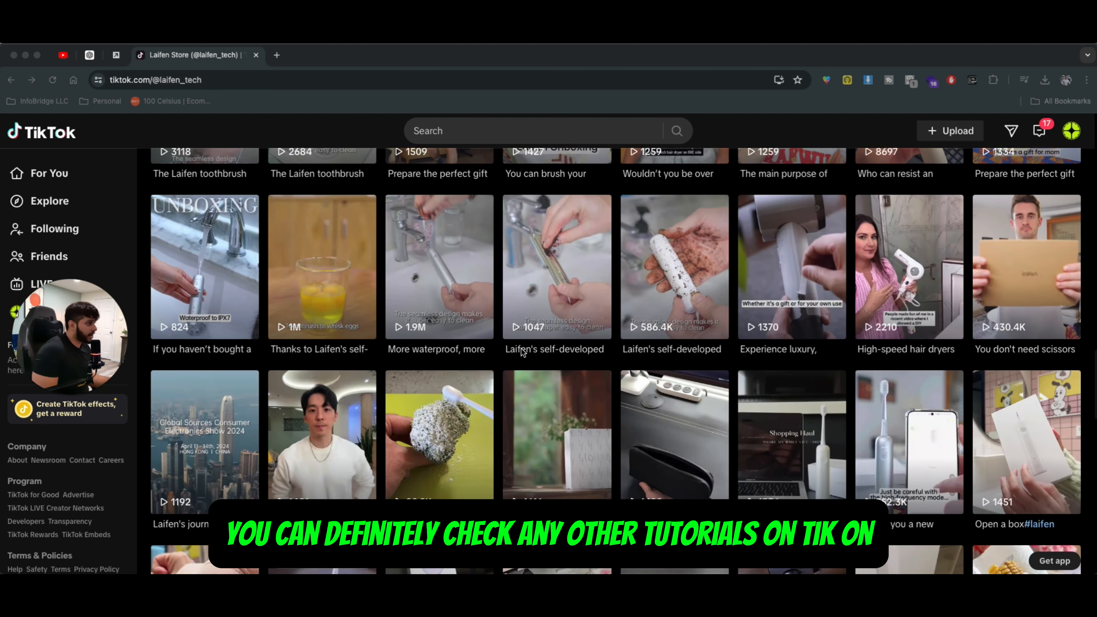
pyautogui.scroll(-3)
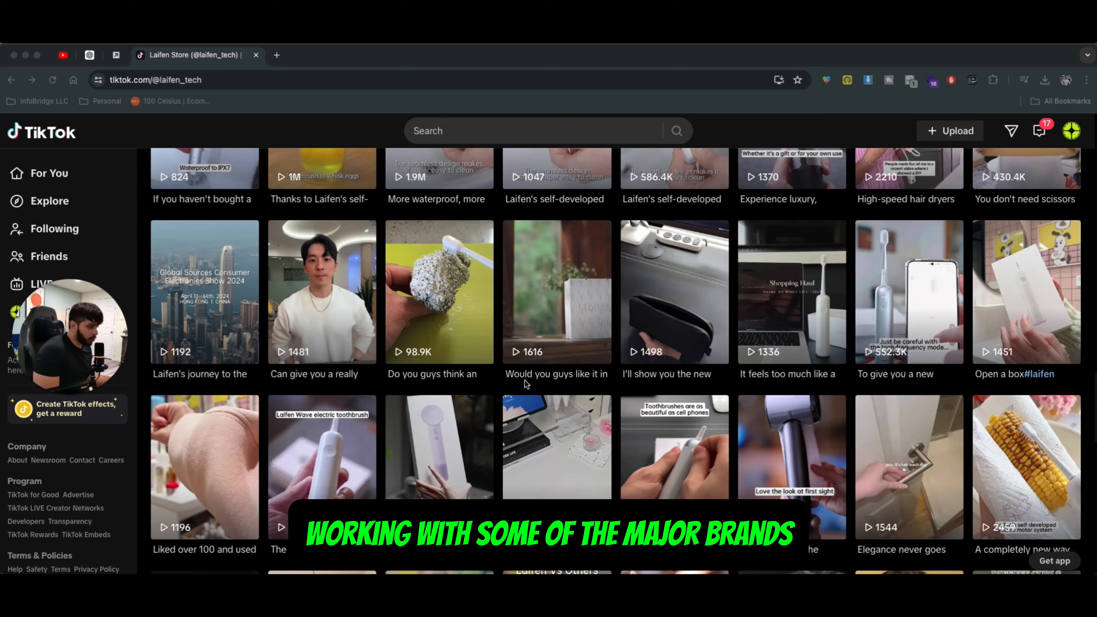
pyautogui.scroll(-3)
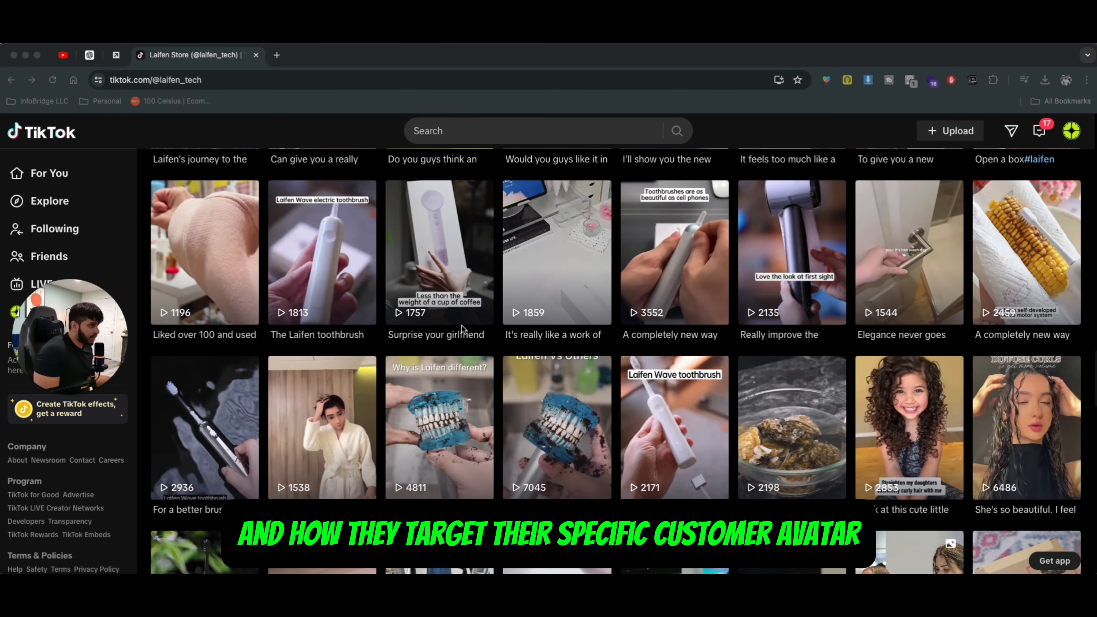
pyautogui.scroll(-3)
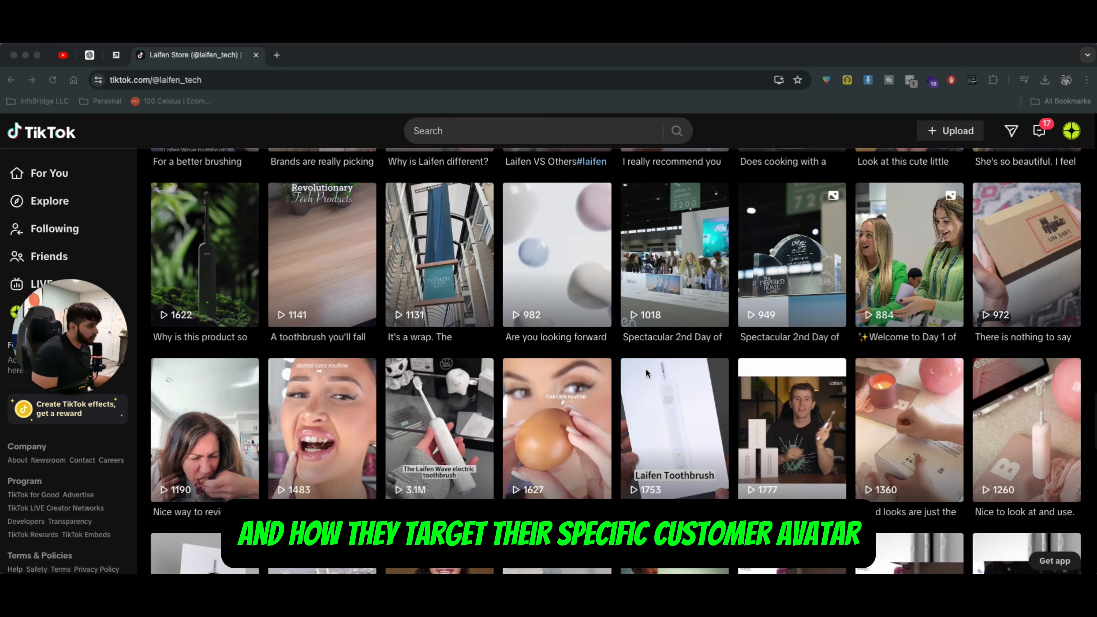
pyautogui.scroll(-3)
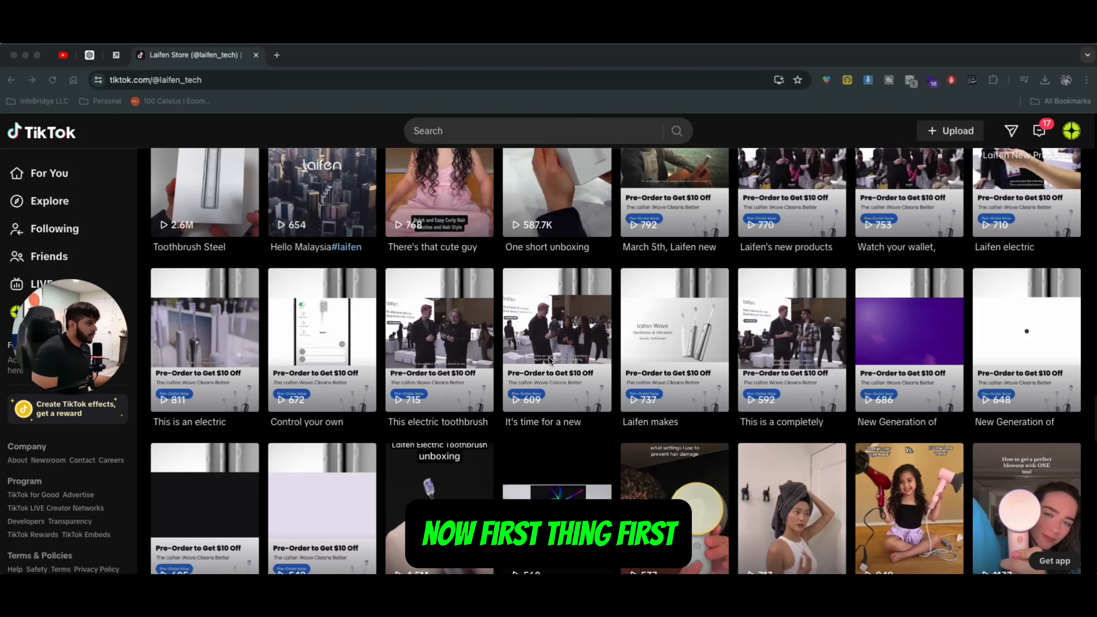
pyautogui.scroll(-3)
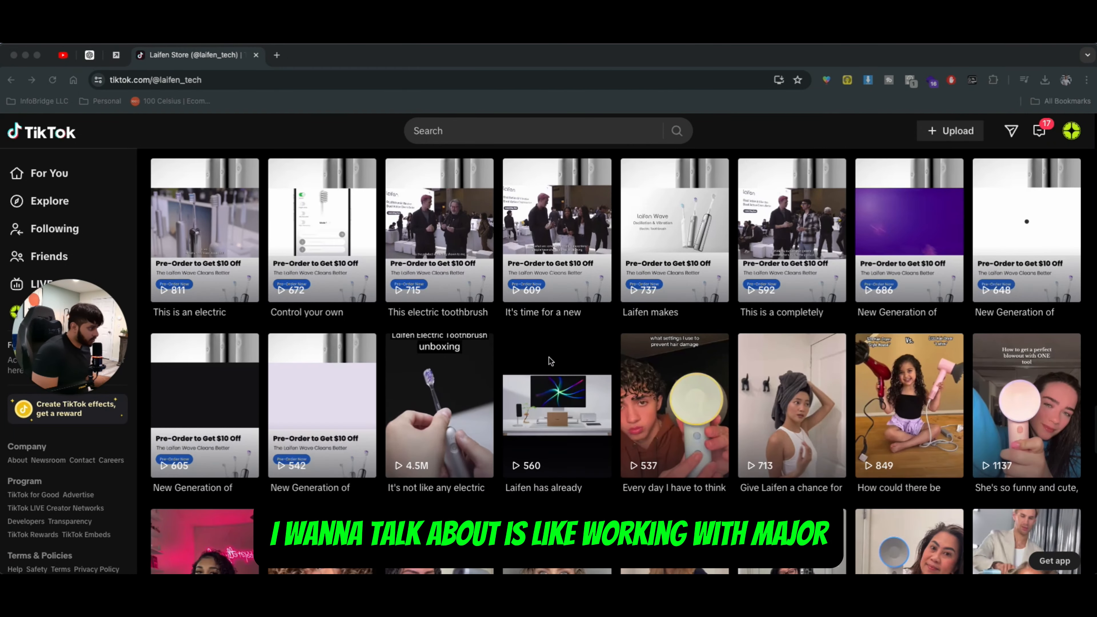
pyautogui.scroll(-3)
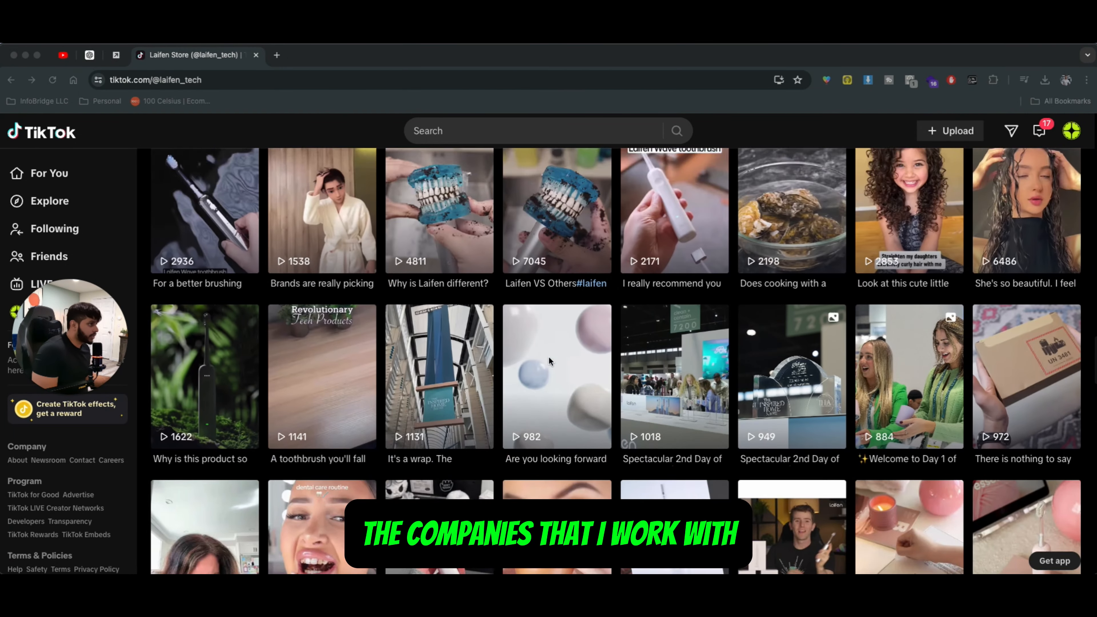
pyautogui.scroll(-3)
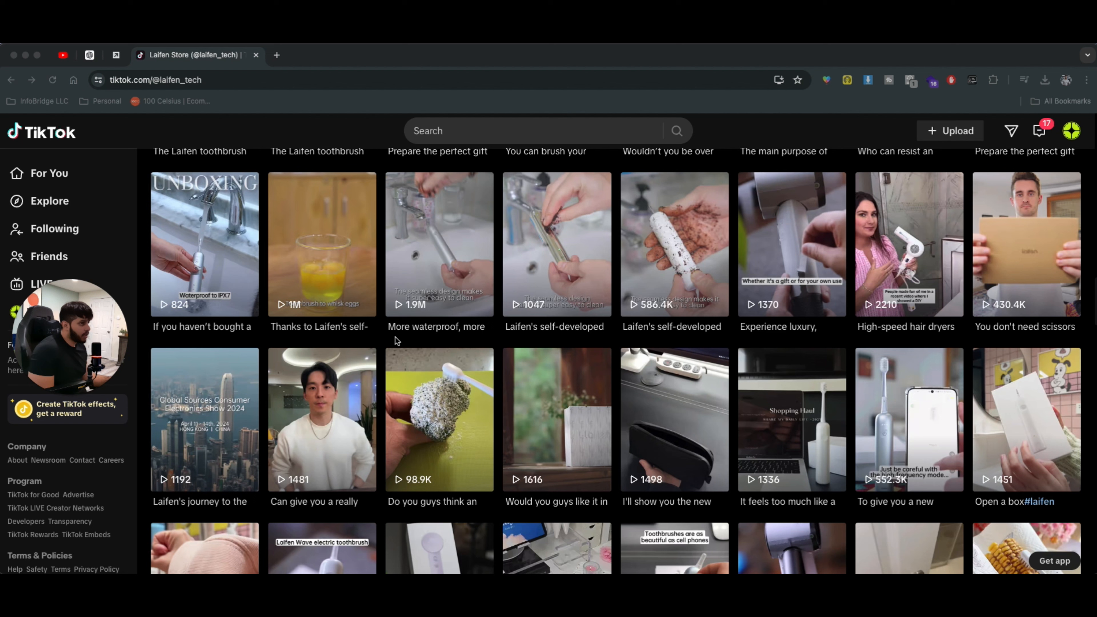
pyautogui.scroll(3)
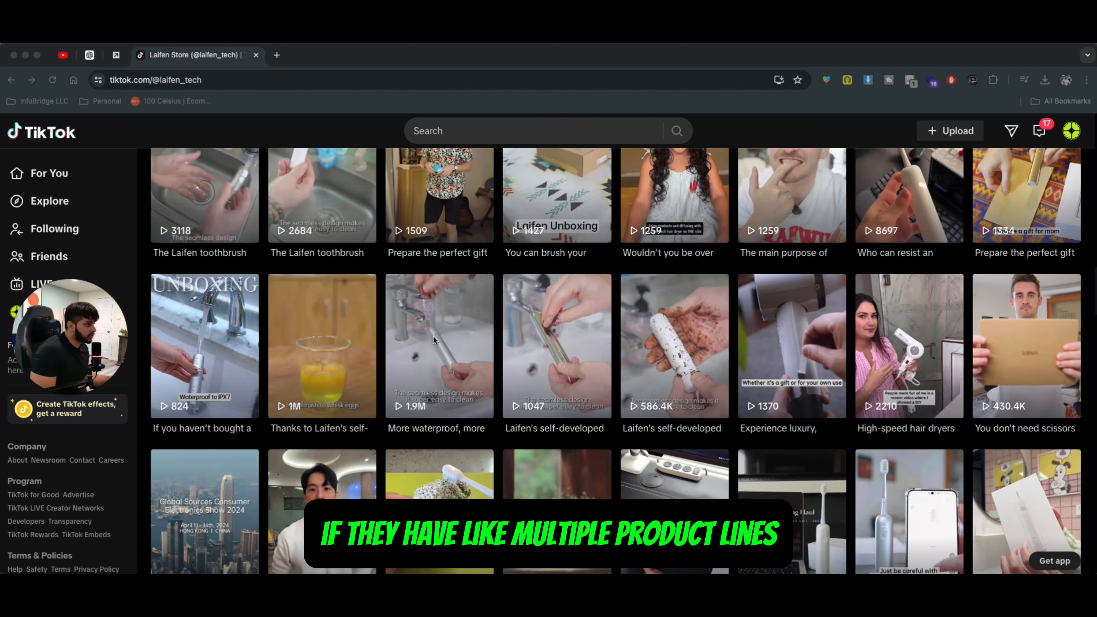
pyautogui.scroll(-3)
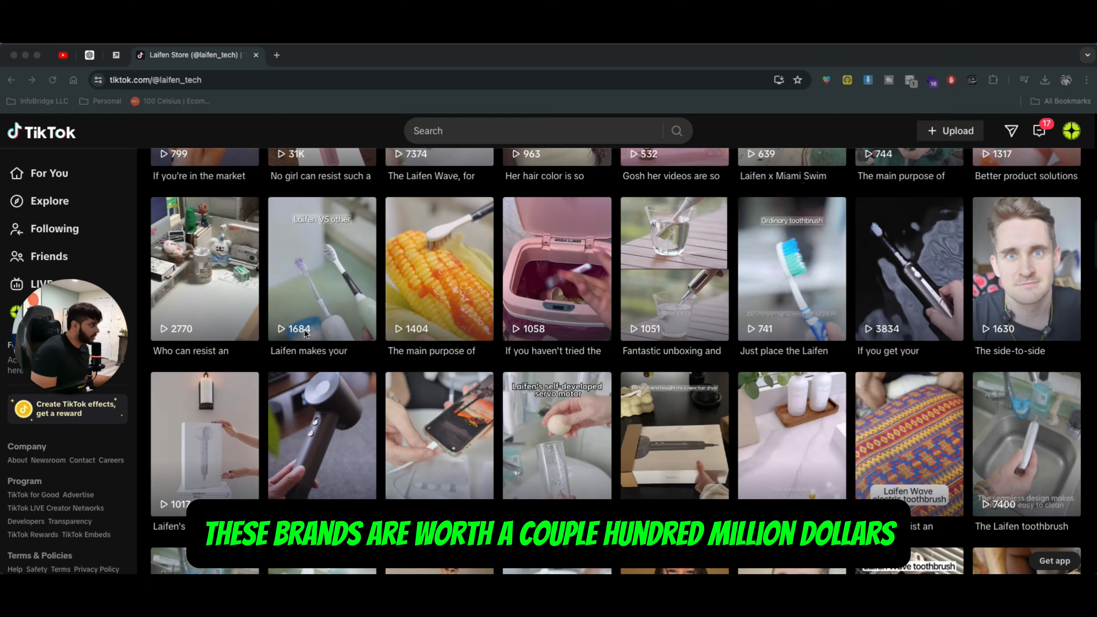
pyautogui.scroll(-3)
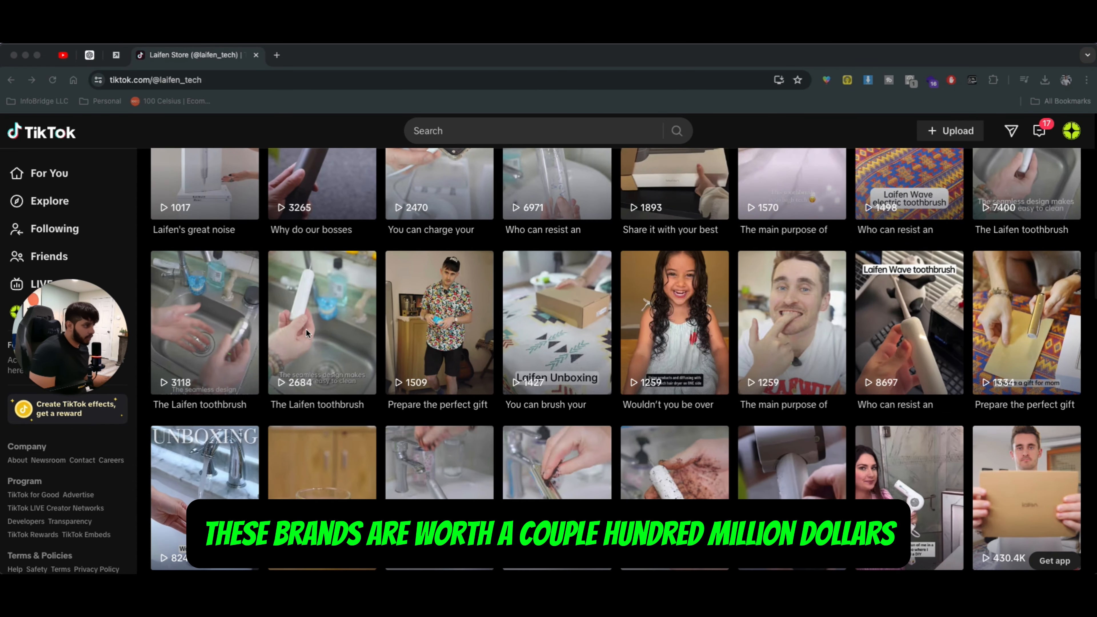
pyautogui.scroll(-3)
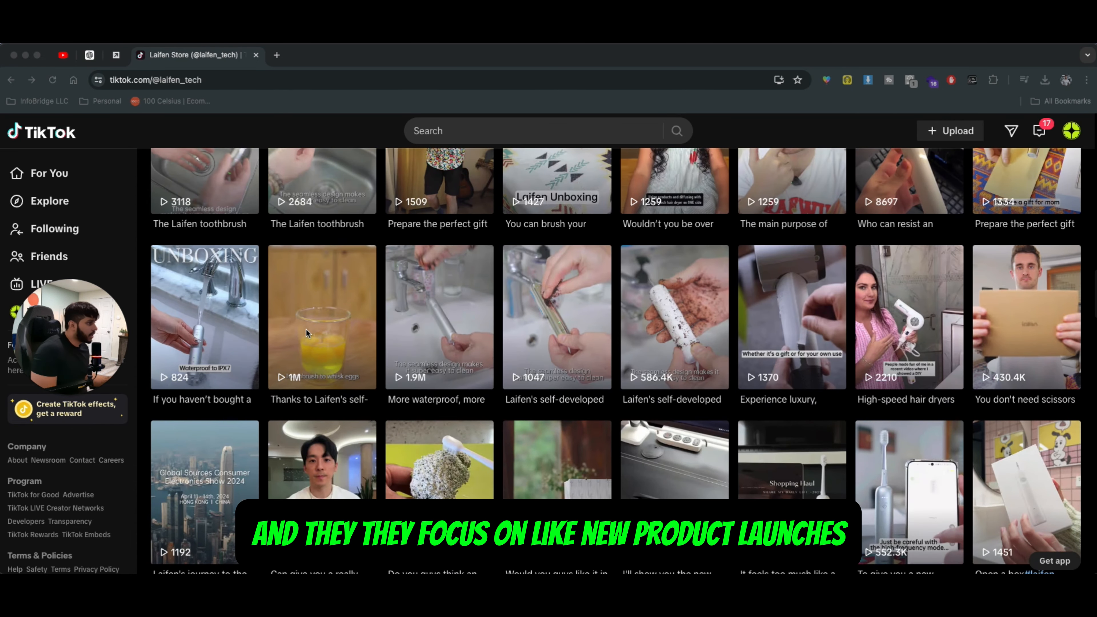
pyautogui.scroll(-3)
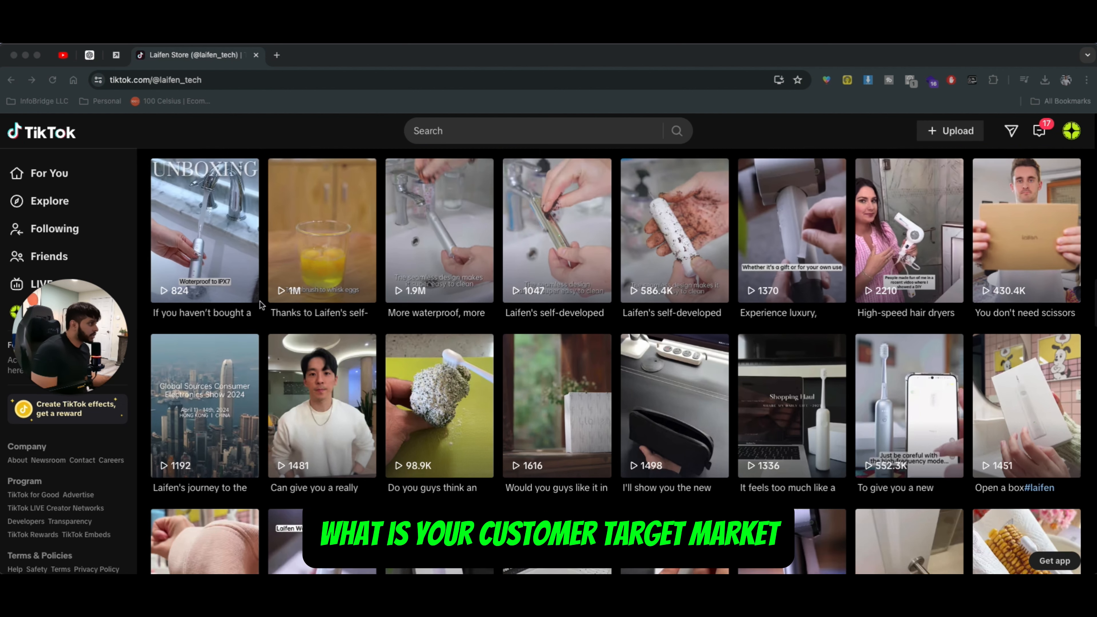
pyautogui.scroll(-3)
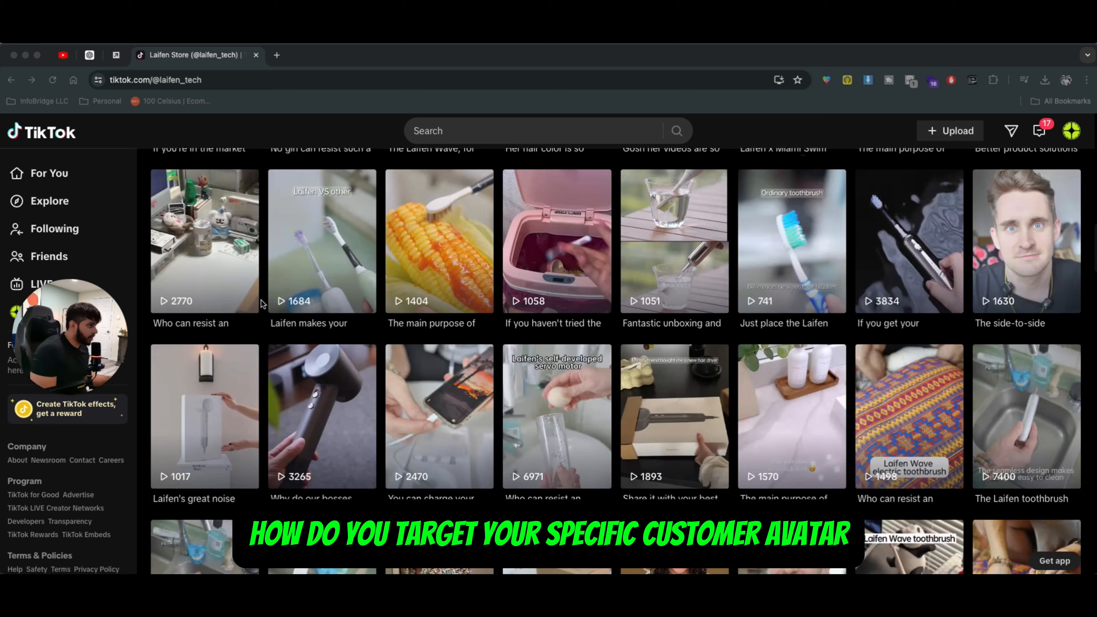
pyautogui.scroll(3)
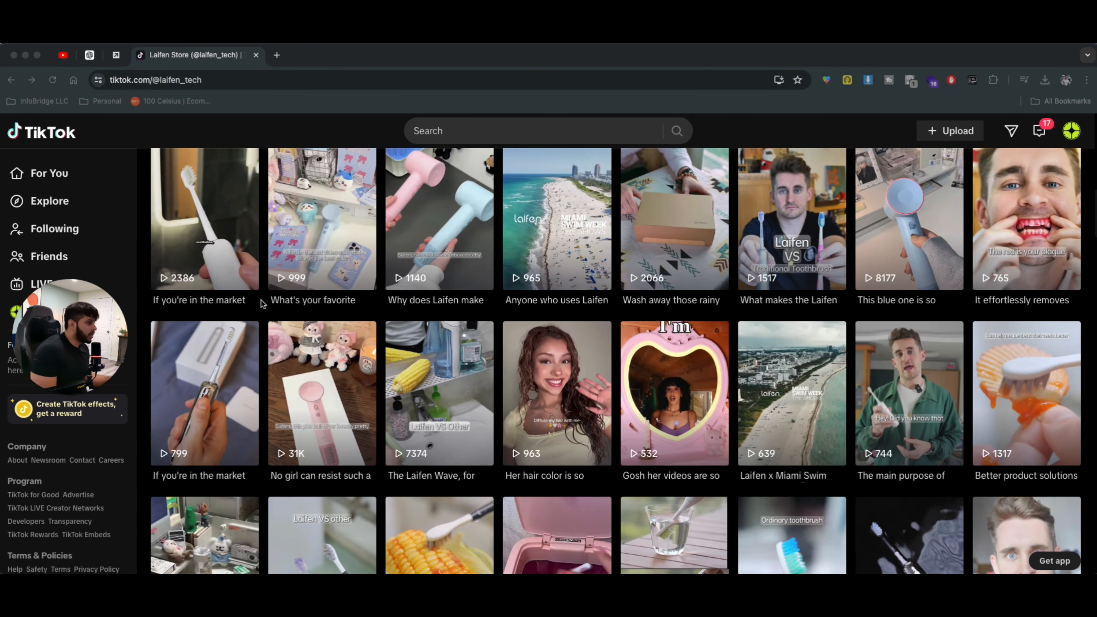
pyautogui.scroll(-3)
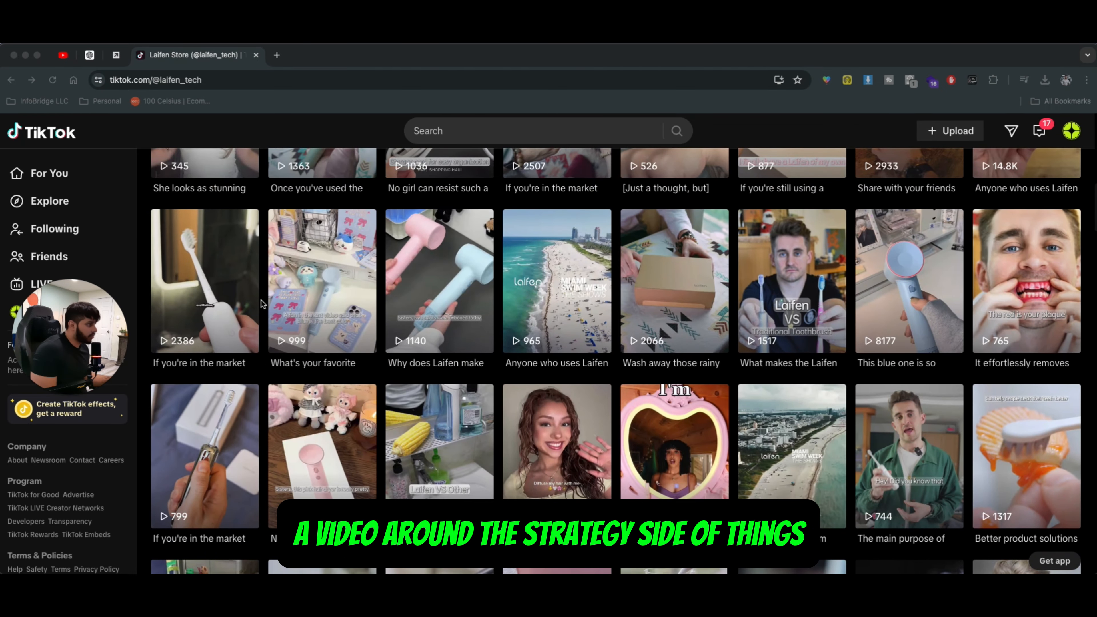
pyautogui.scroll(3)
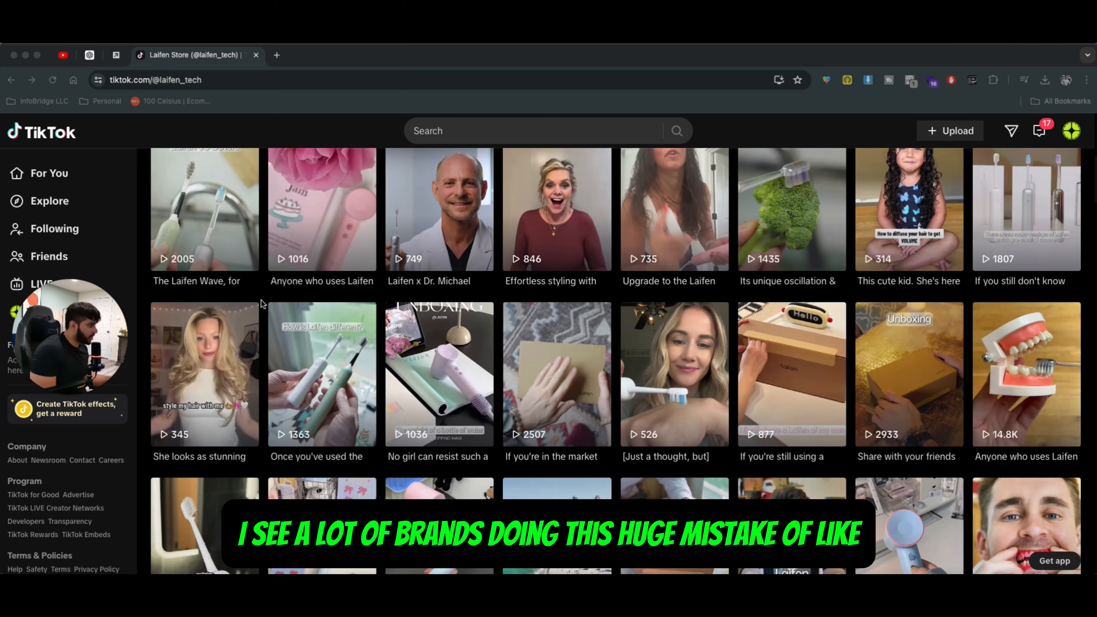
pyautogui.scroll(3)
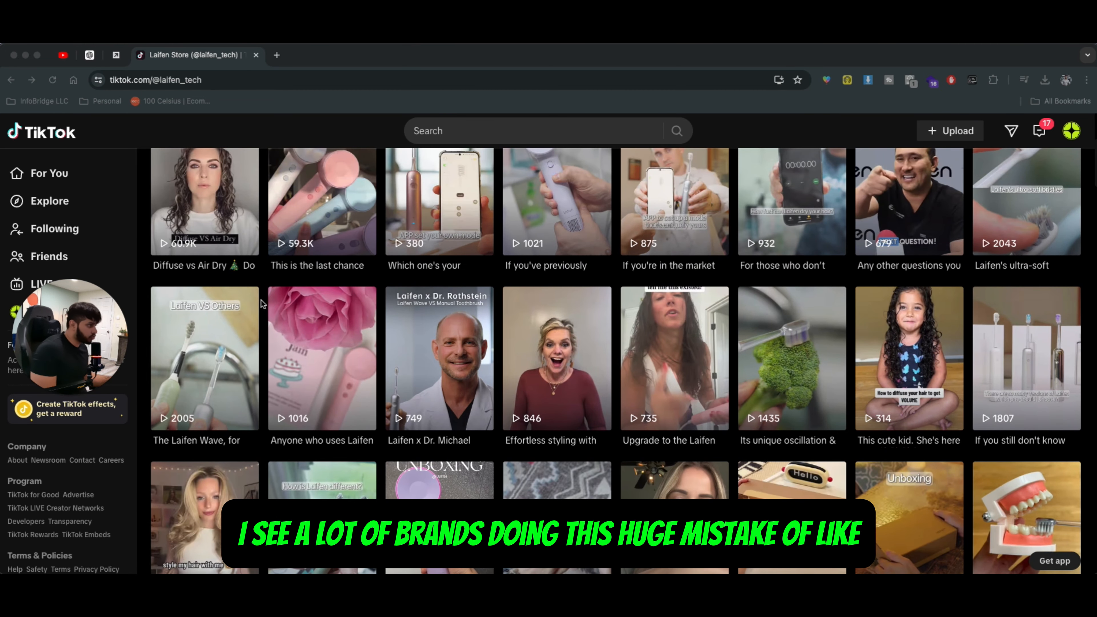
pyautogui.scroll(3)
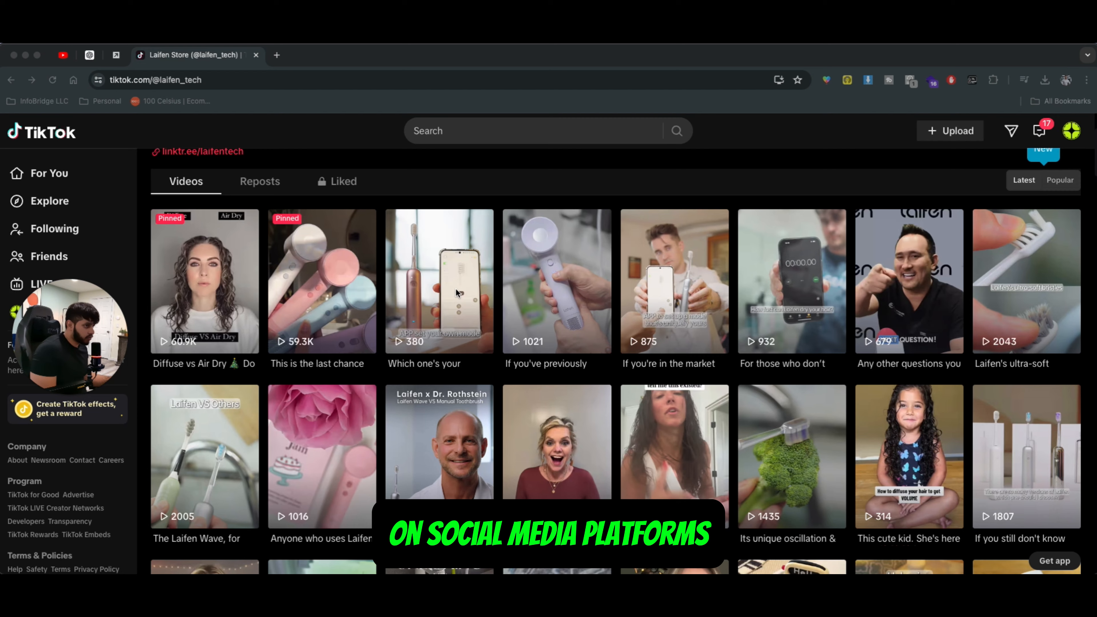
pyautogui.scroll(3)
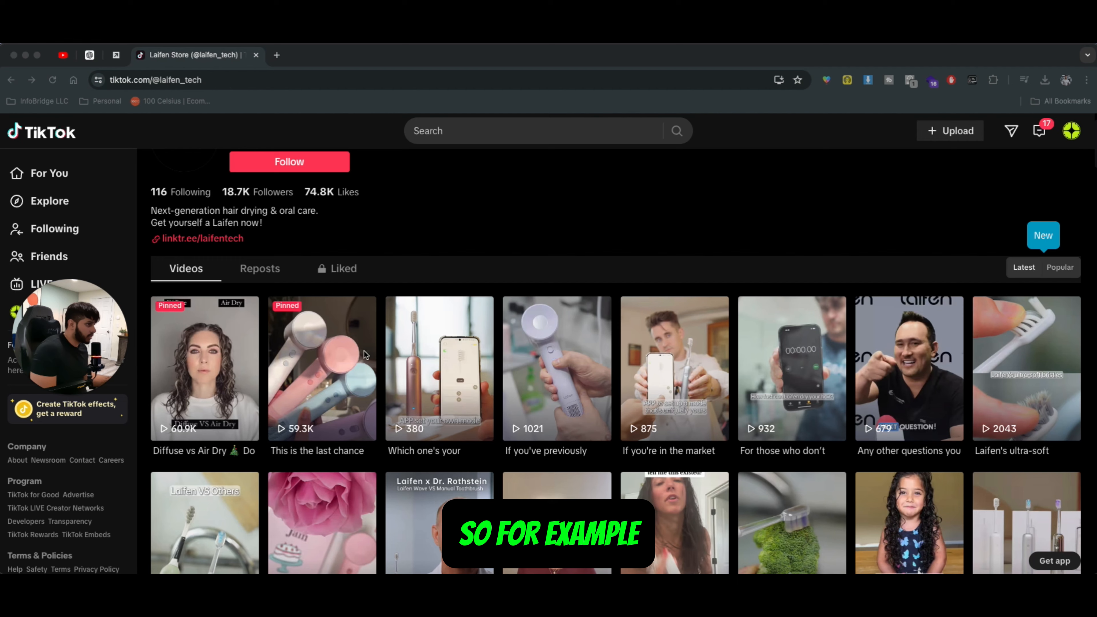
# Step: Open the pinned hair dryer deal video, watch it, and close it back to the profile grid
pyautogui.click(322, 367)
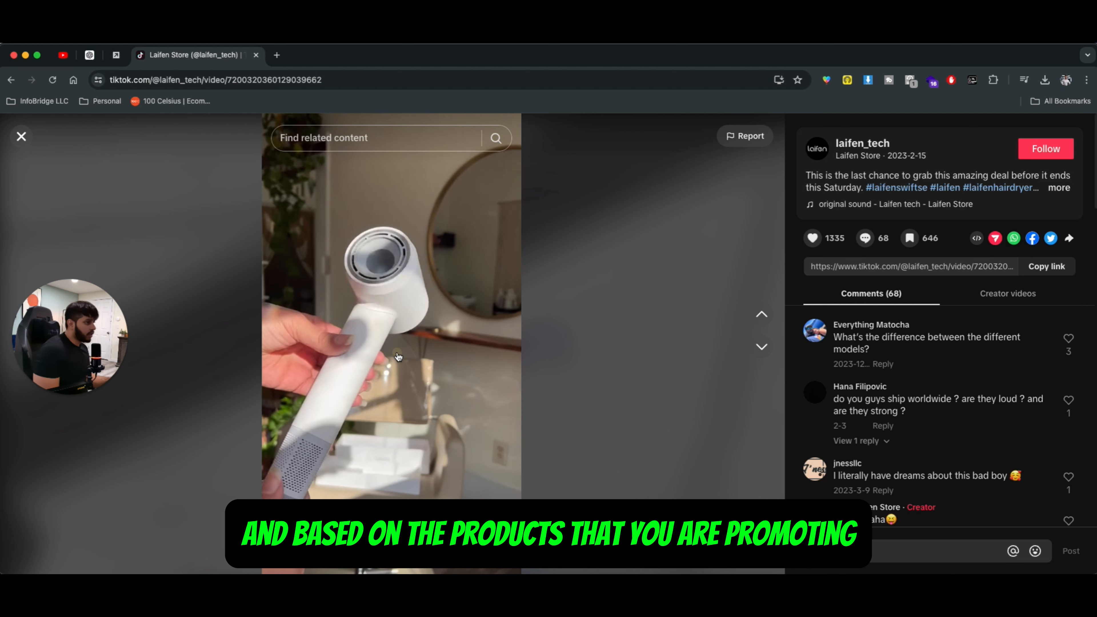
pyautogui.click(391, 343)
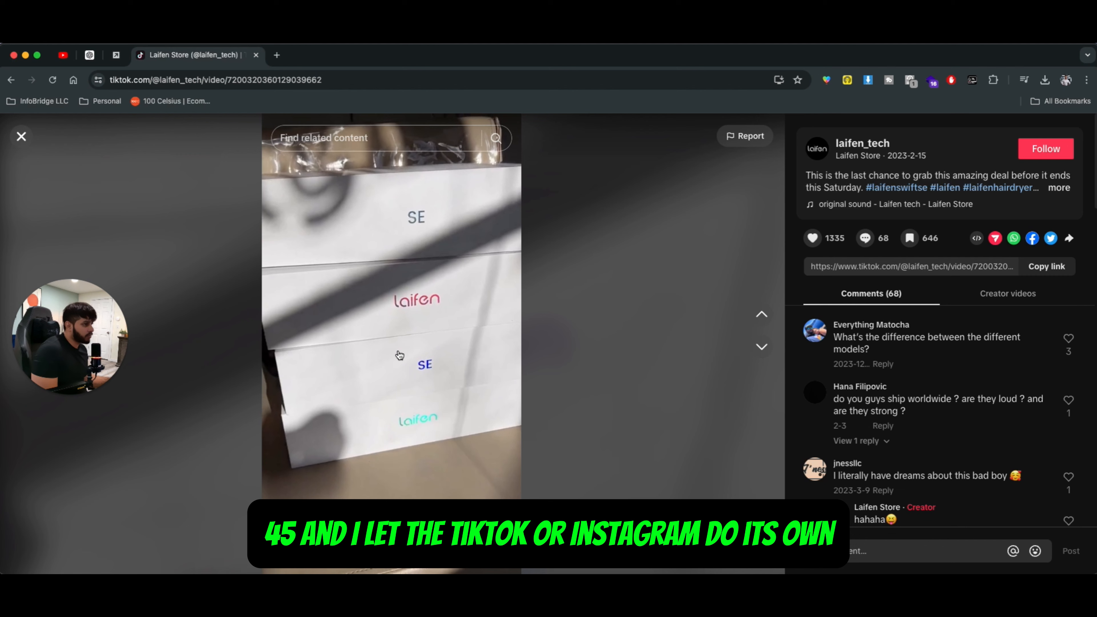
pyautogui.click(21, 137)
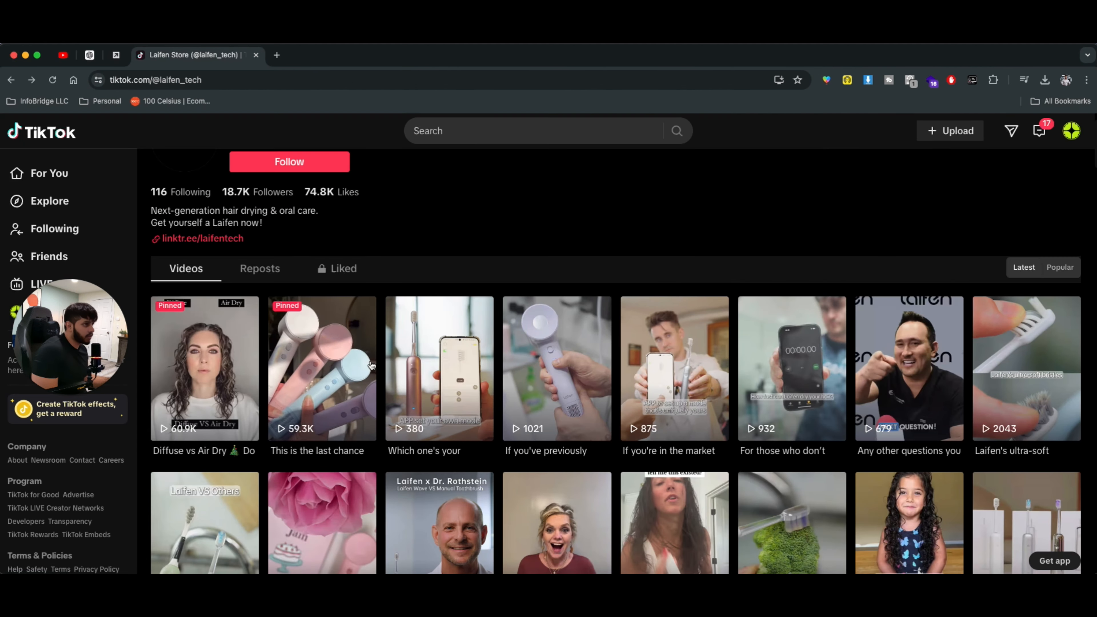
# Step: Scroll the grid down again past the pinned videos into older toothbrush and hair-dryer posts
pyautogui.scroll(-3)
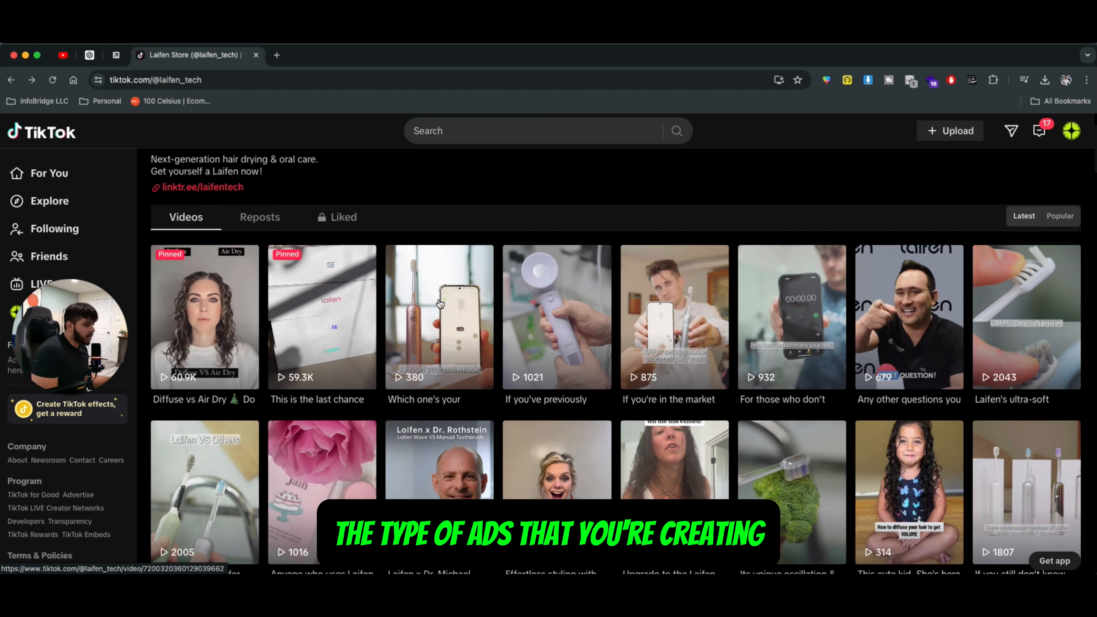
pyautogui.scroll(3)
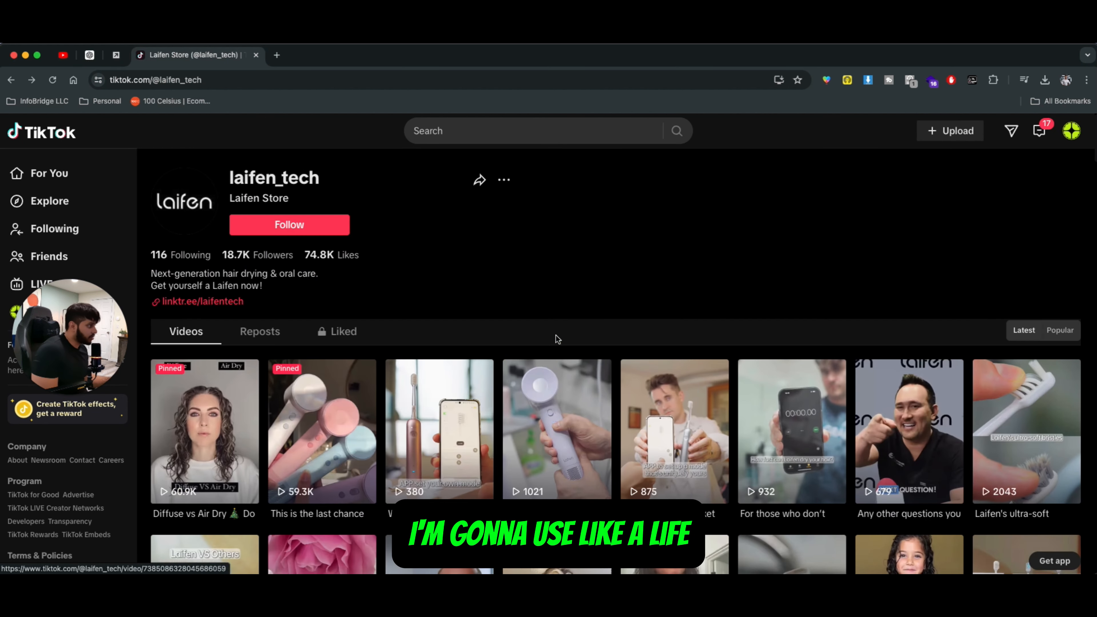
pyautogui.scroll(-3)
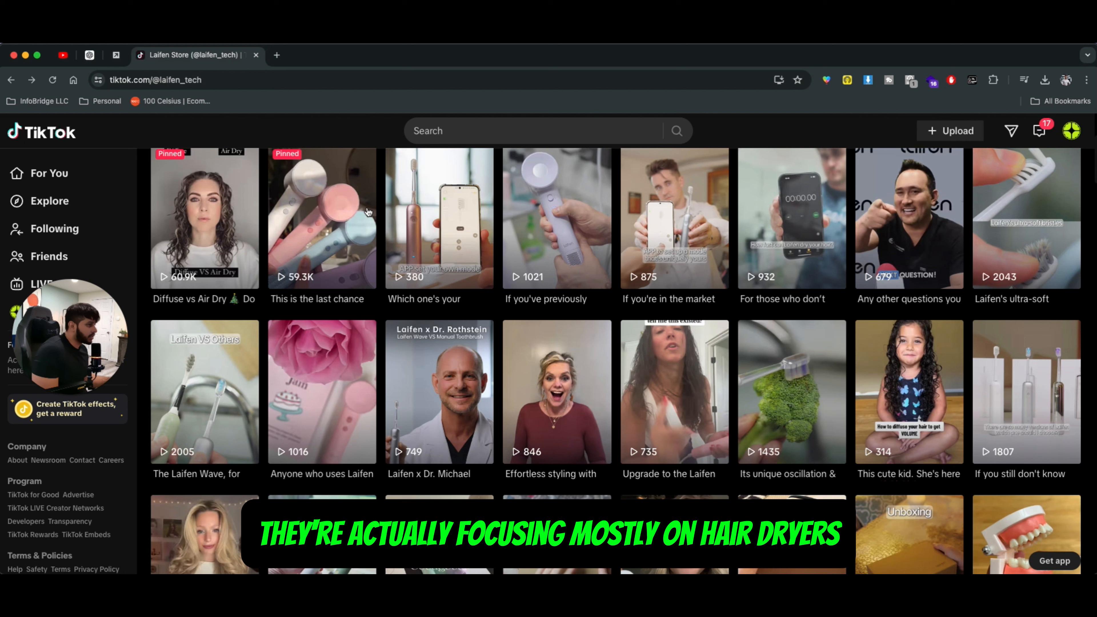
pyautogui.scroll(-3)
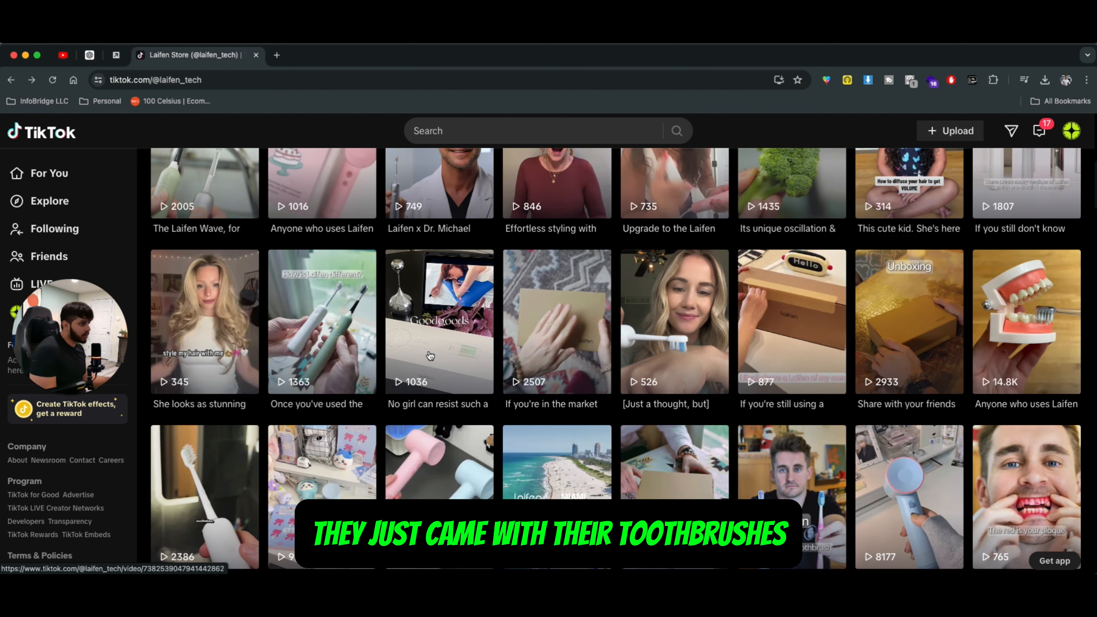
pyautogui.scroll(-3)
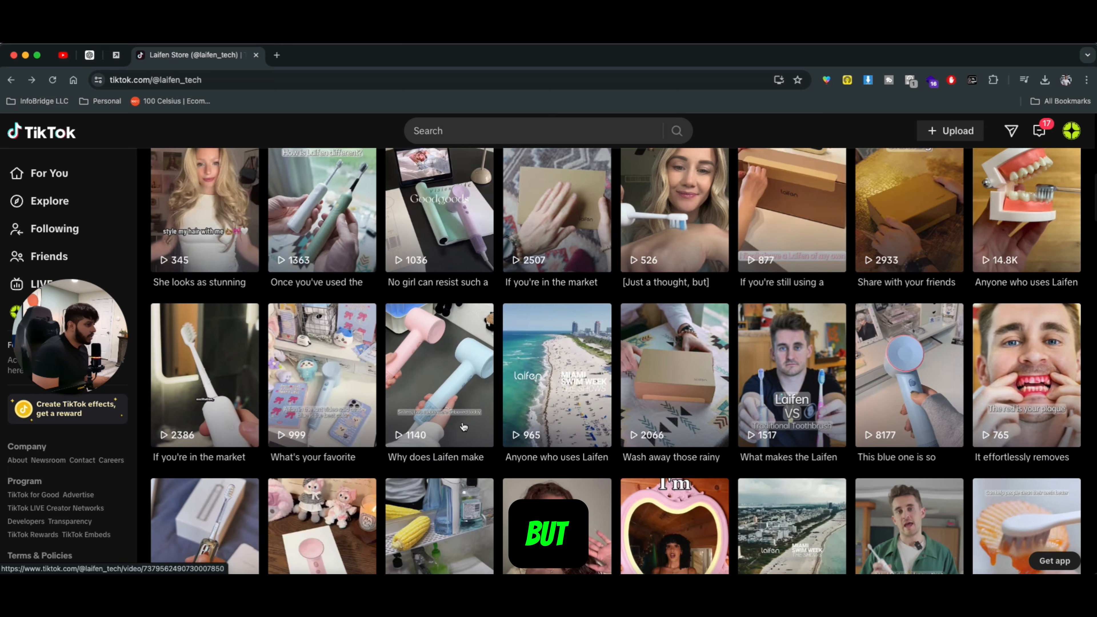
pyautogui.scroll(-3)
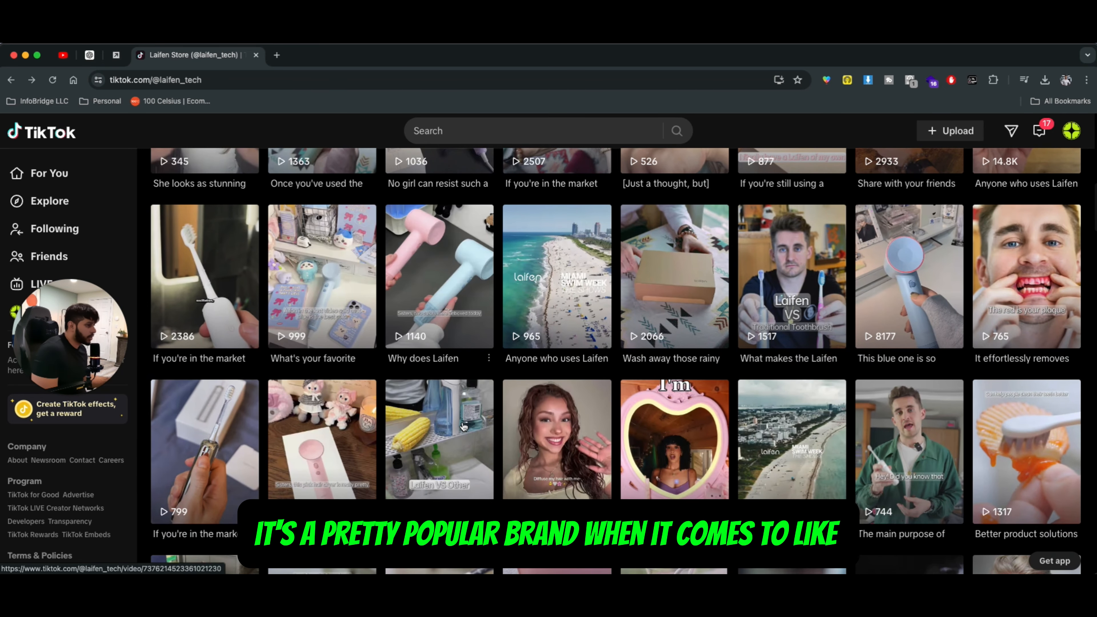
pyautogui.scroll(-3)
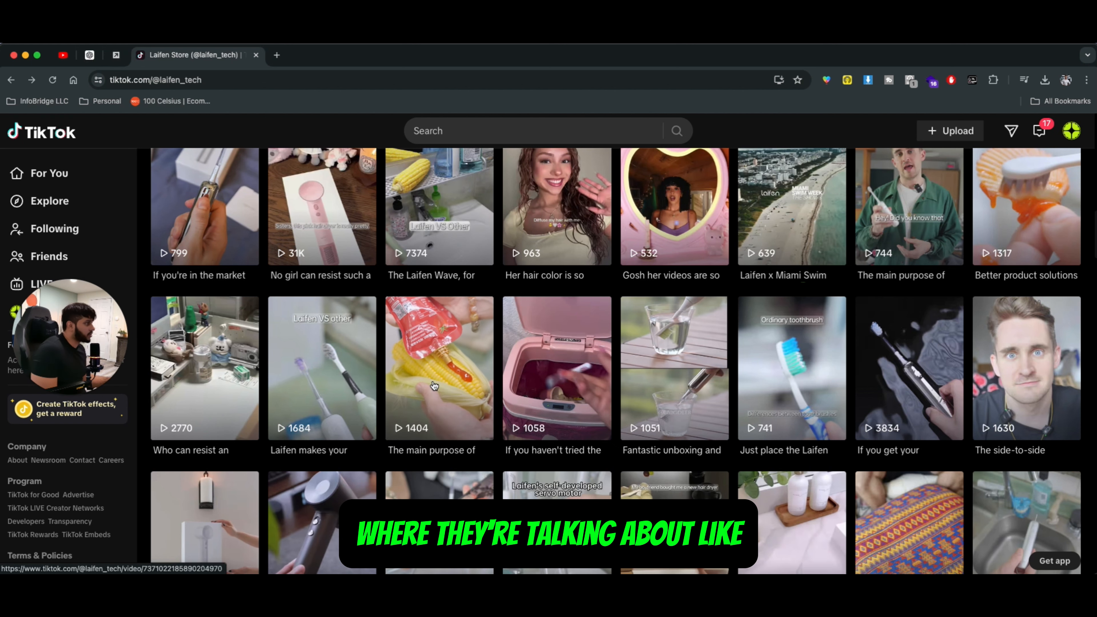
pyautogui.scroll(3)
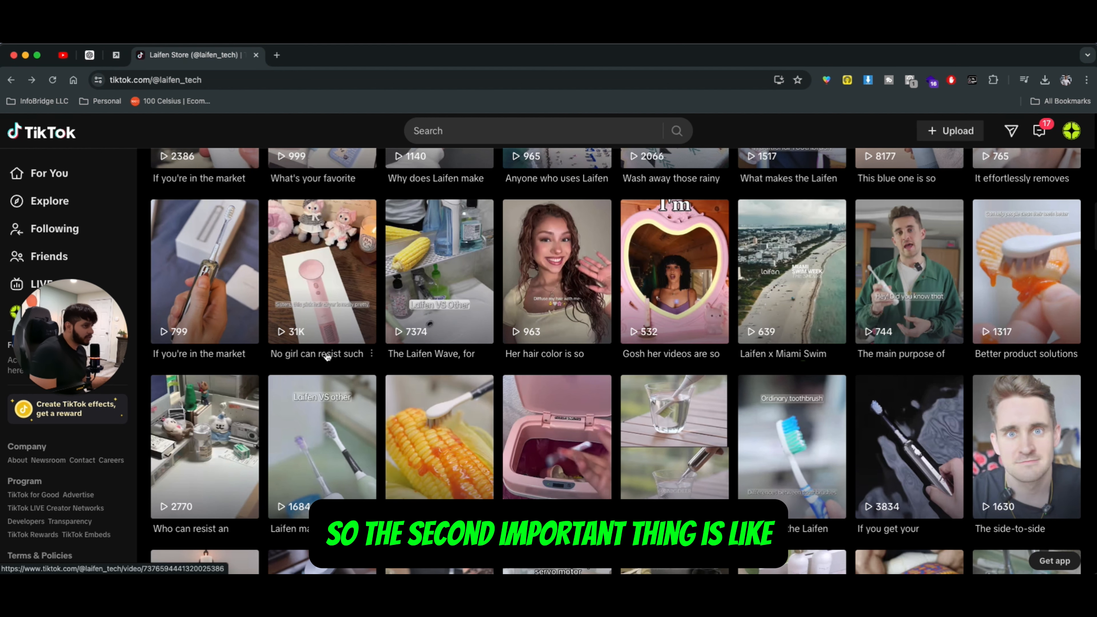
pyautogui.moveTo(312, 331)
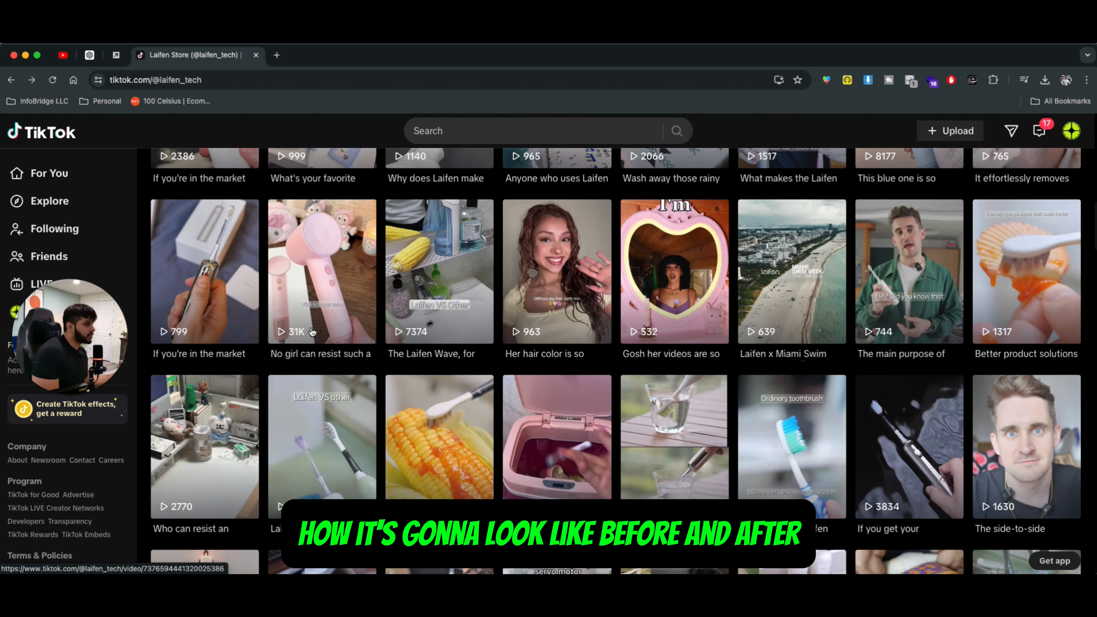
# Step: Scroll further down the grid and open the 'She's so beautiful' curly-hair diffusing video
pyautogui.scroll(-3)
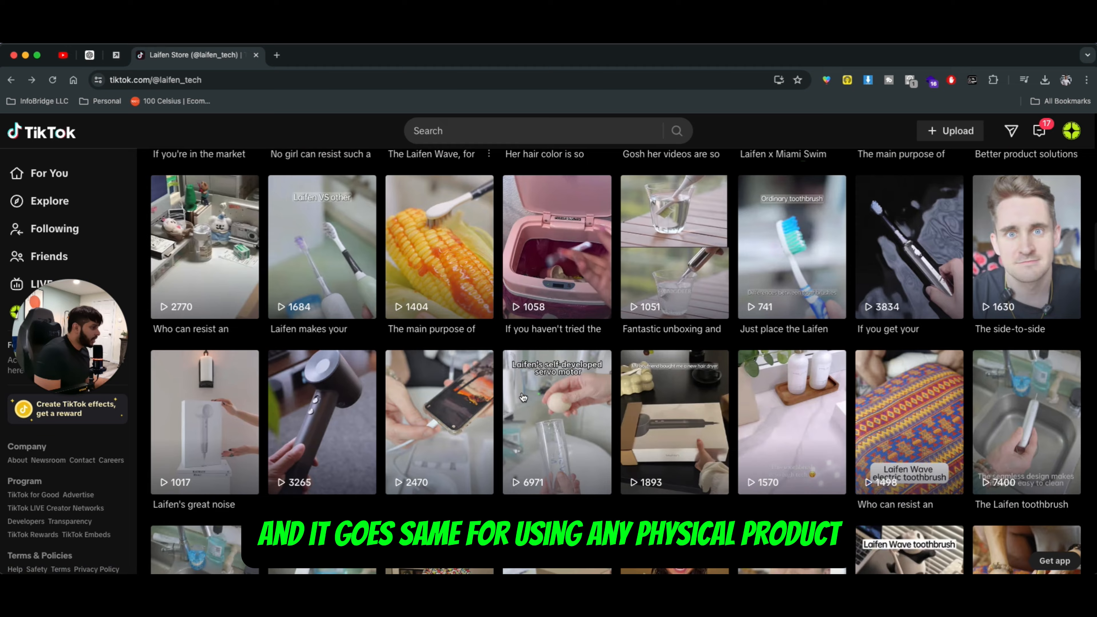
pyautogui.scroll(-3)
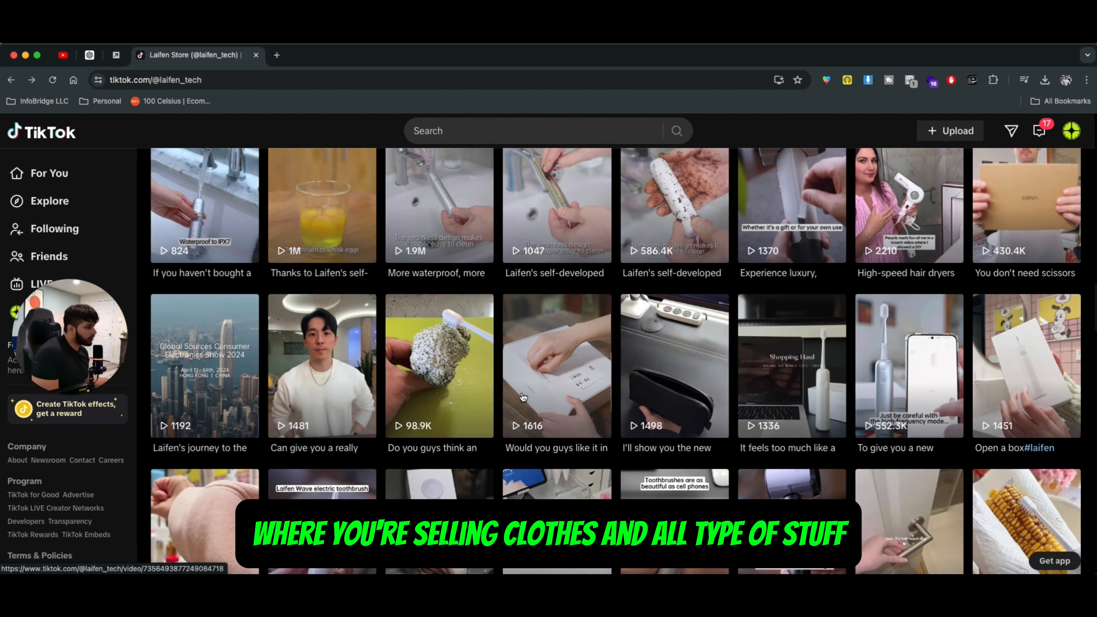
pyautogui.scroll(-3)
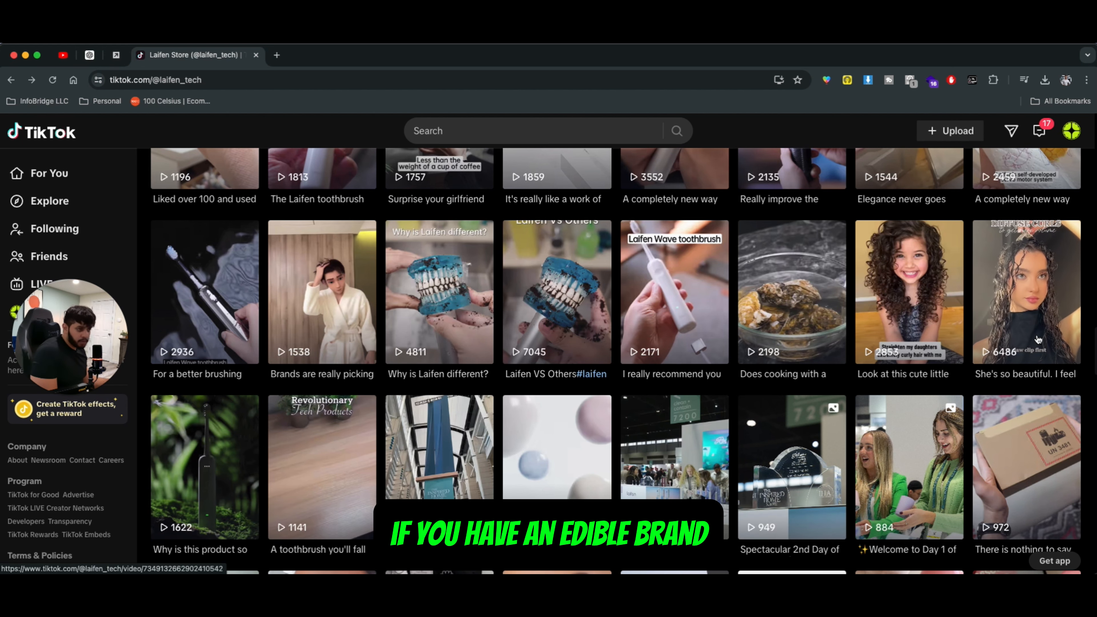
pyautogui.click(1025, 291)
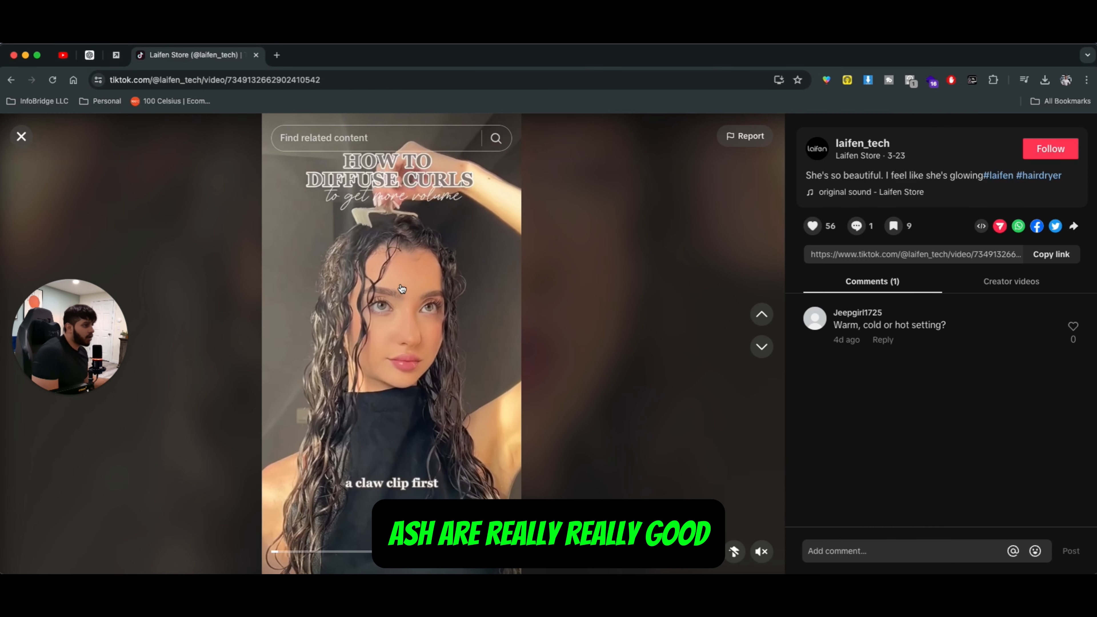
# Step: Close the curl-diffusing video and return to the laifen_tech profile grid
pyautogui.click(21, 136)
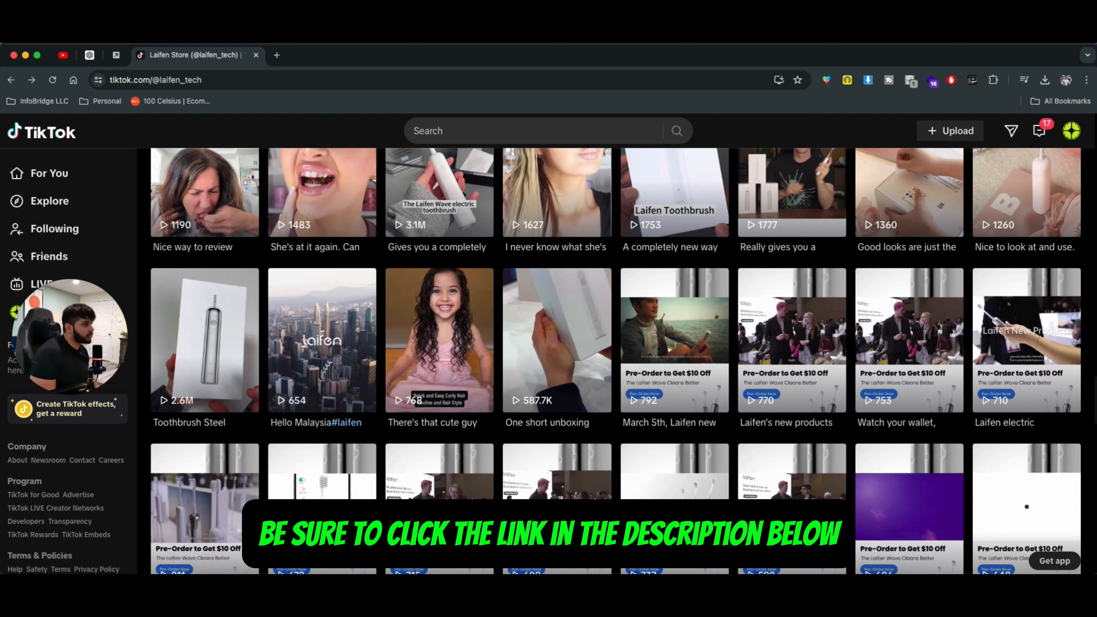
# Step: Scroll the grid up and back down around the toothbrush and trade-show posts
pyautogui.scroll(3)
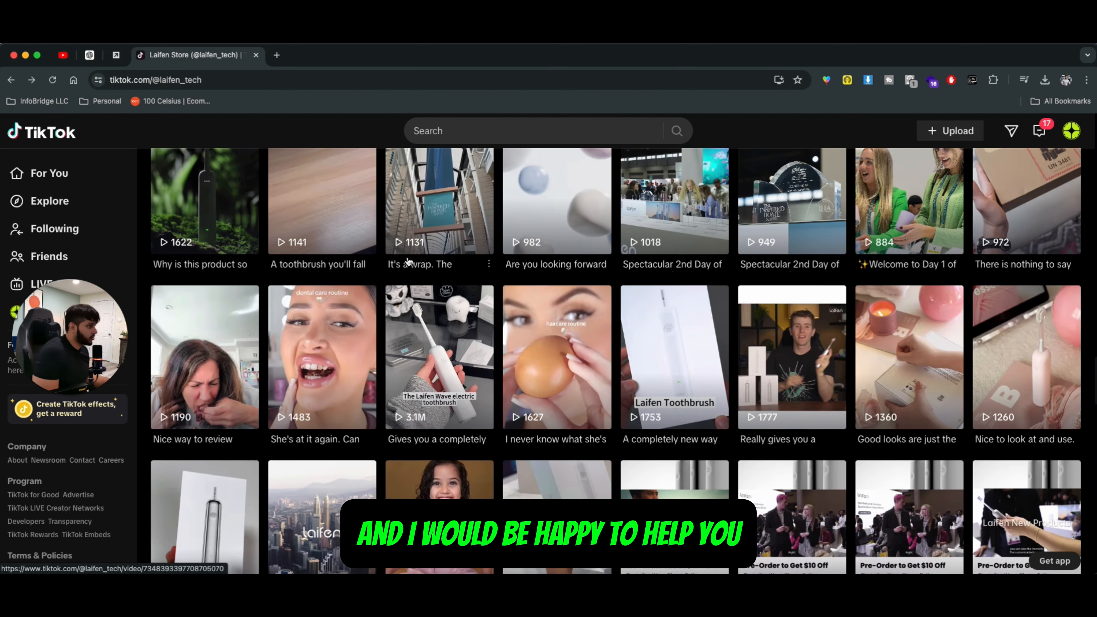
pyautogui.scroll(-3)
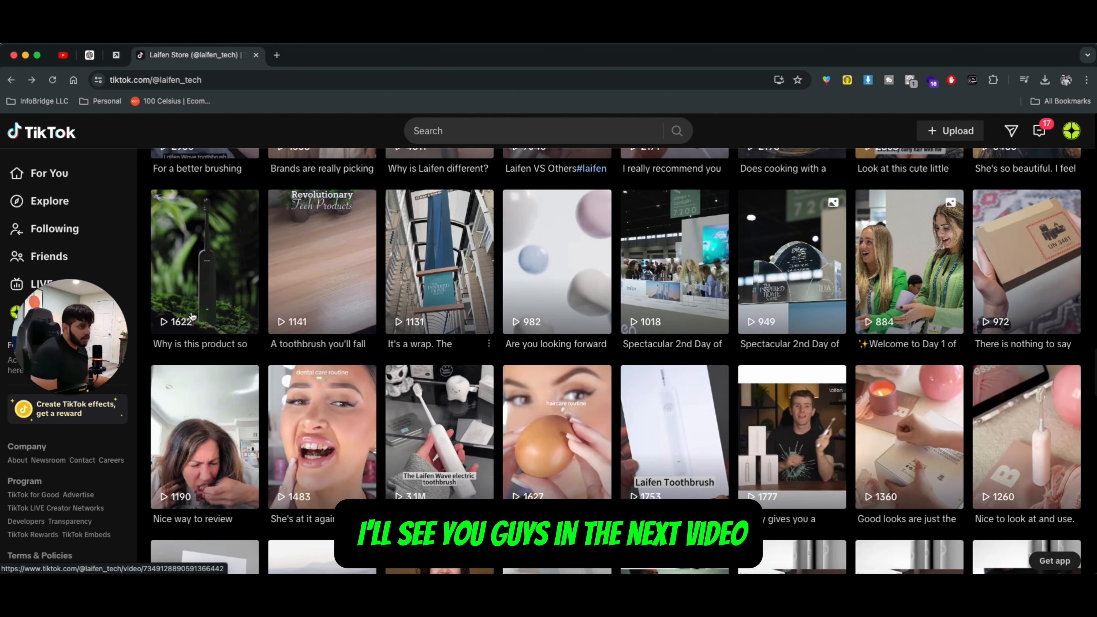